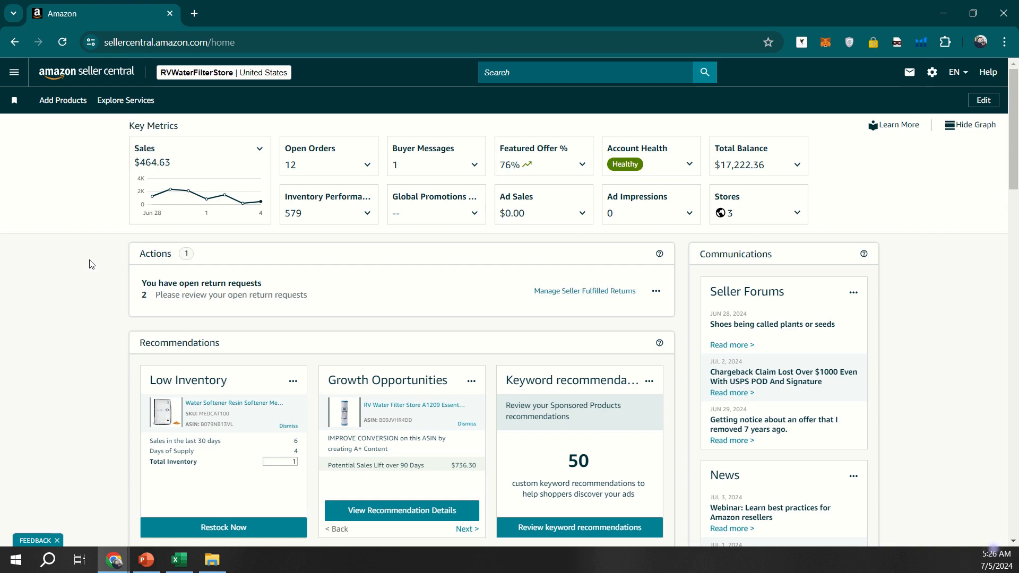
pyautogui.moveTo(112, 260)
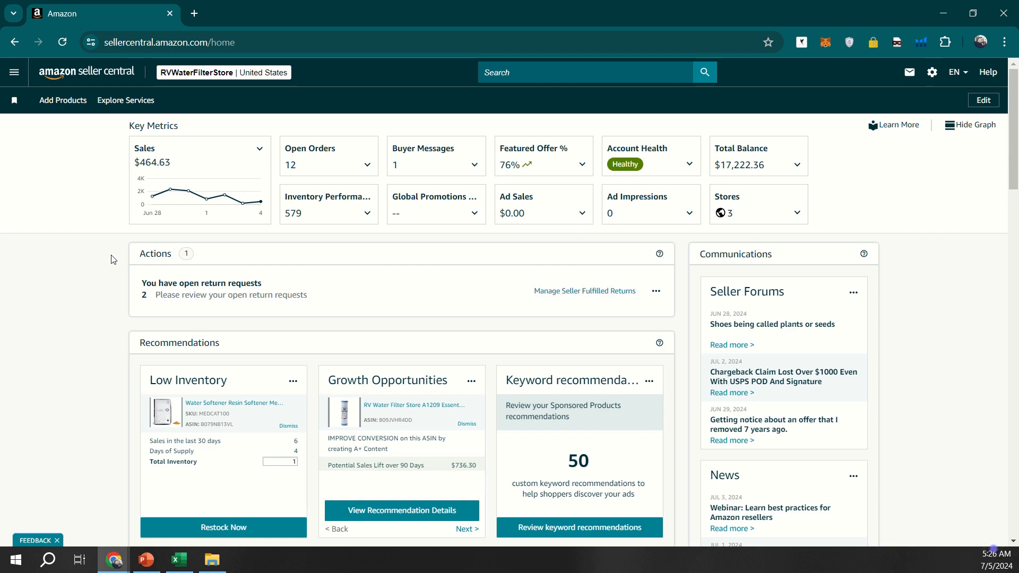
pyautogui.moveTo(106, 254)
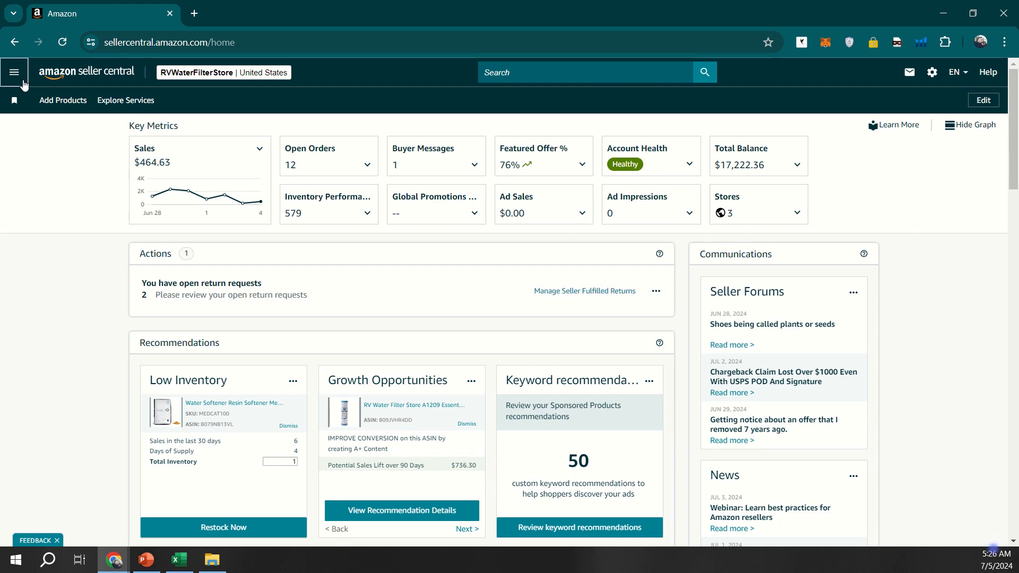
# Step: Navigate through the site menu's Orders section to Manage Orders
pyautogui.click(14, 72)
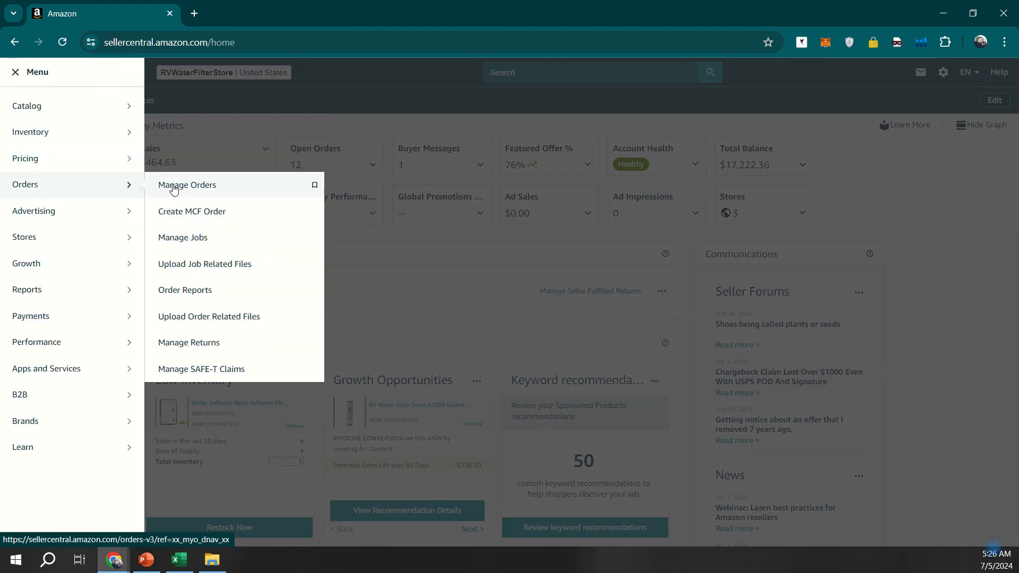
pyautogui.click(187, 184)
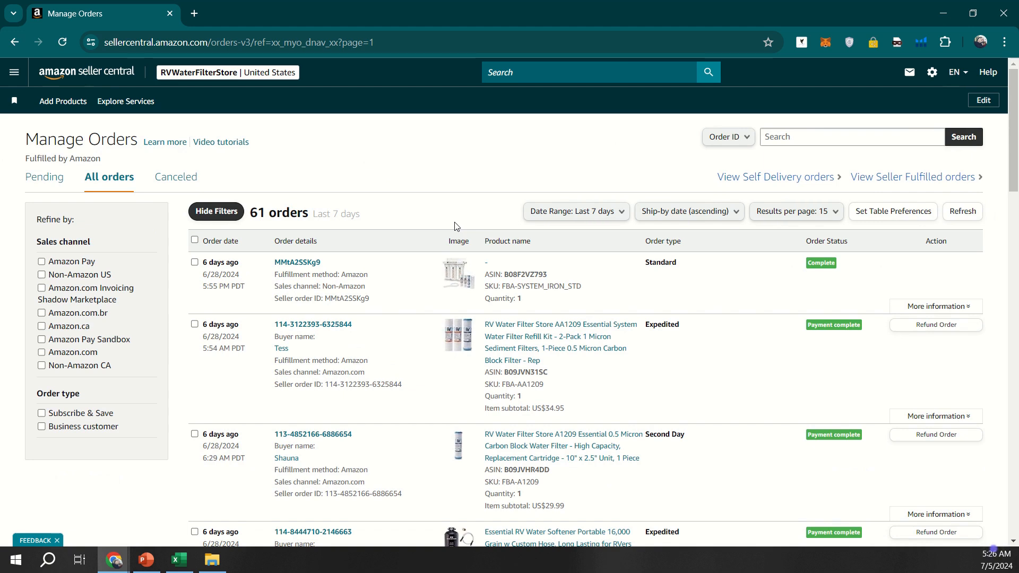
pyautogui.moveTo(411, 250)
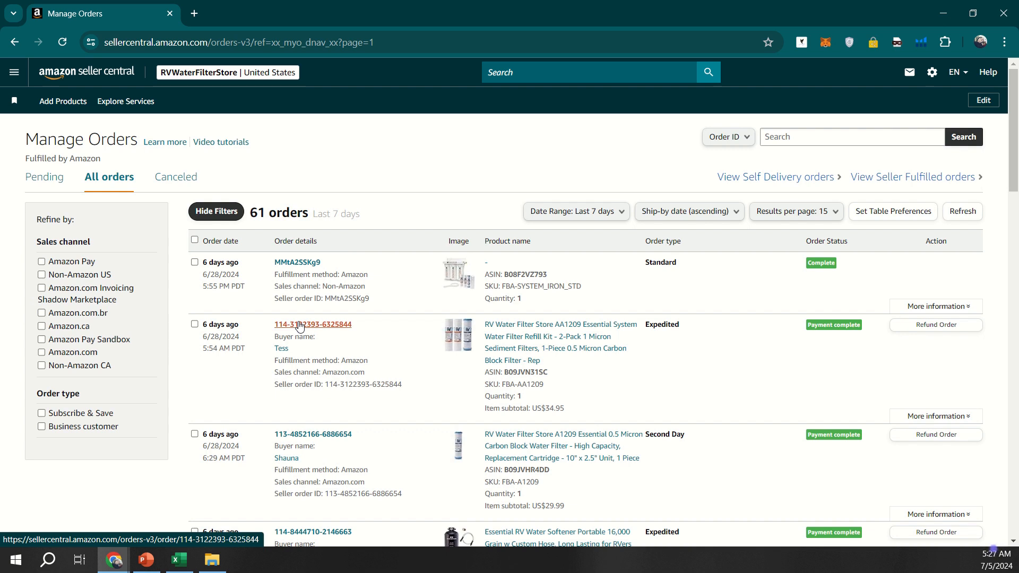
# Step: Reopen the navigation menu over the list of 61 orders from the last 7 days
pyautogui.click(14, 72)
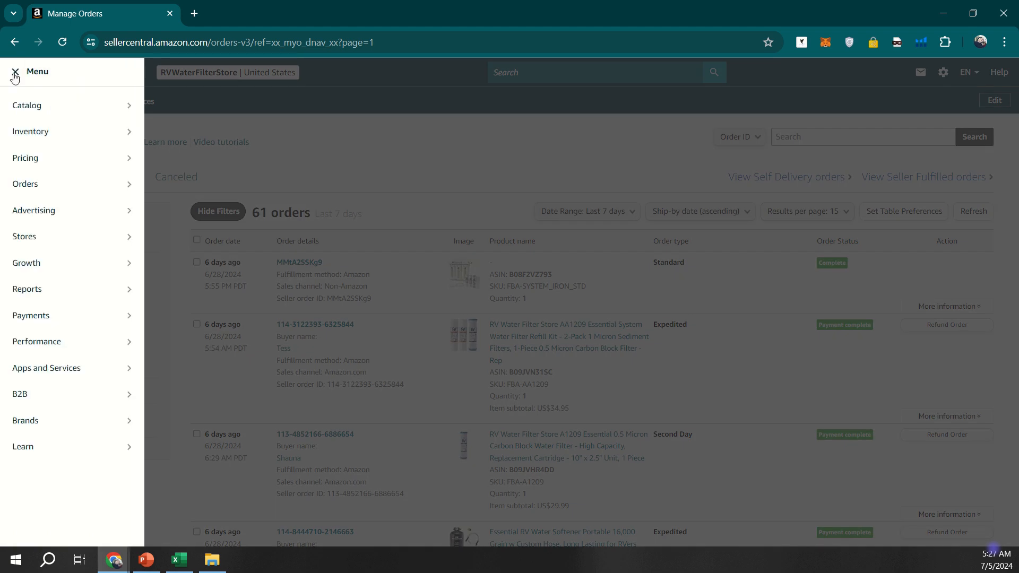